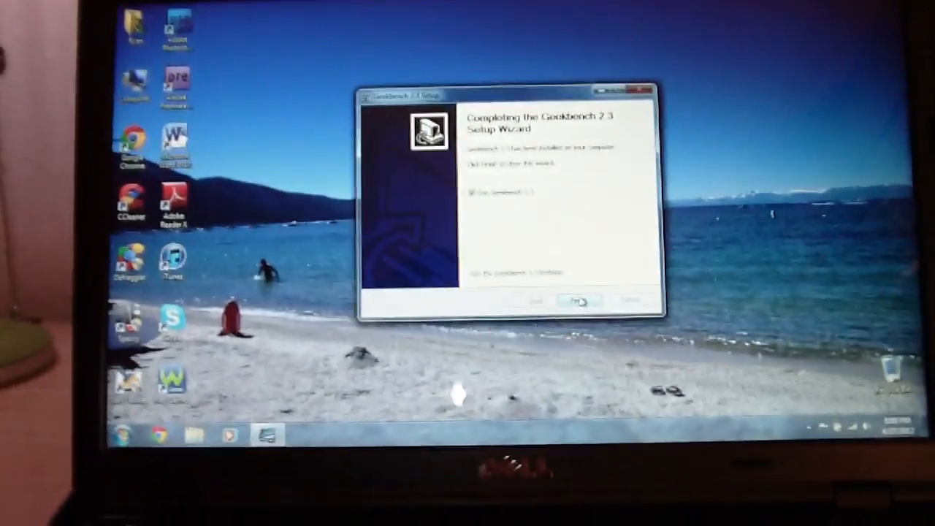
Step: Finish the Geekbench 2.3 setup with 'Run Geekbench' checked so the program launches
left_click(577, 301)
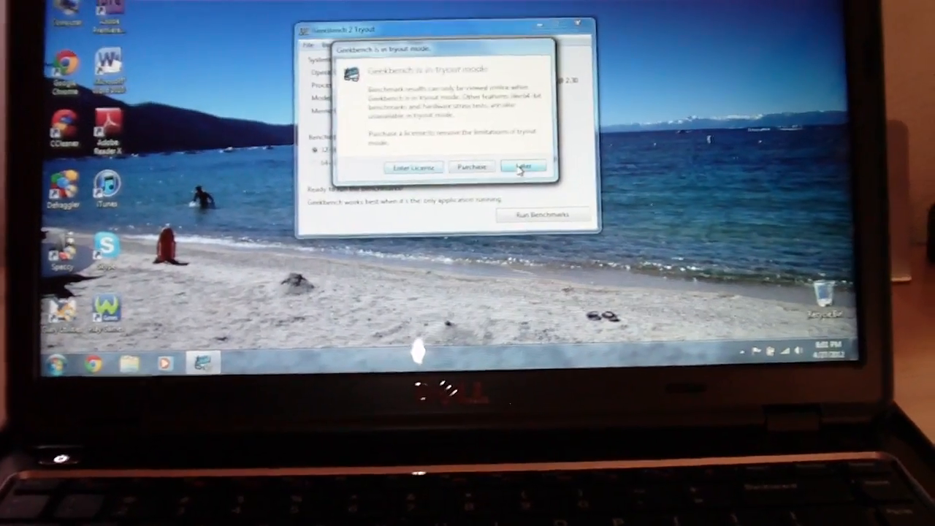
Step: Close the tryout mode notice and start the benchmark run on the Dell Inspiron N411Z
left_click(523, 166)
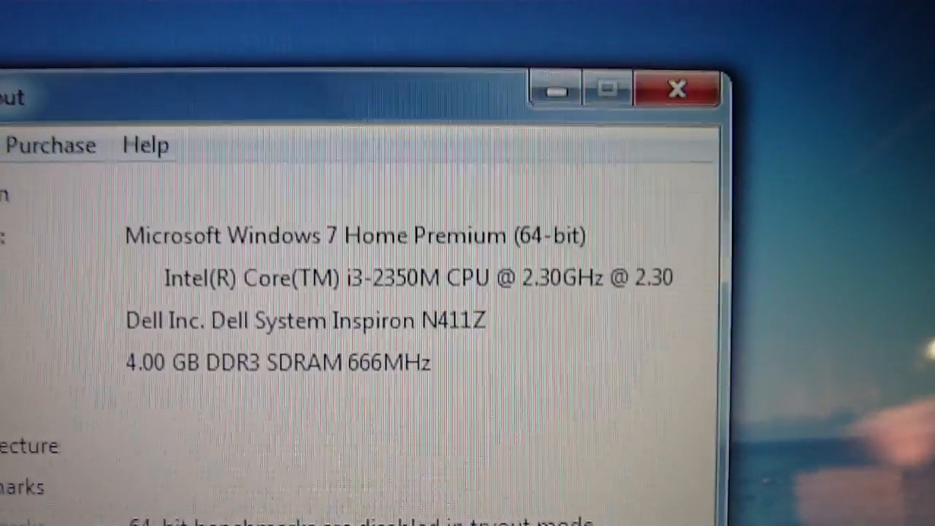
left_click(471, 229)
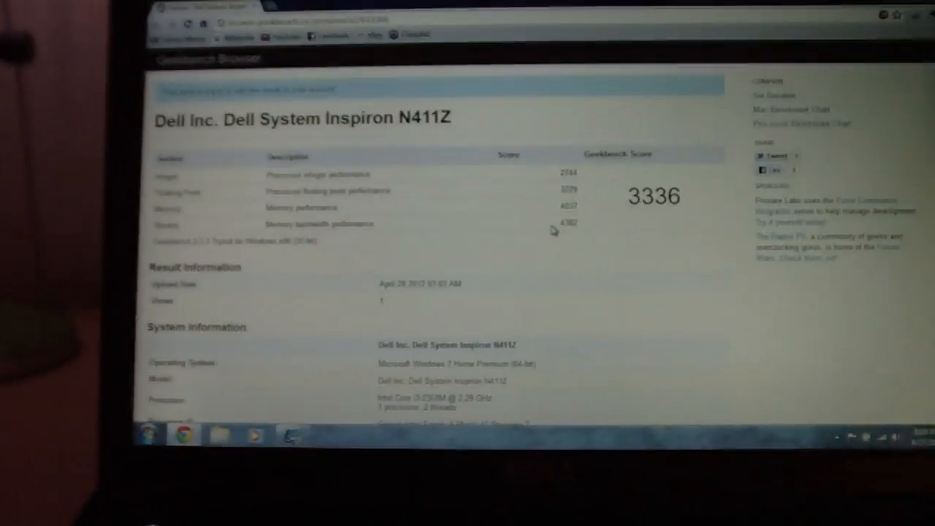
Step: Scroll the results page down to the Integer Performance breakdown with its 2744 score
scroll("down", 3)
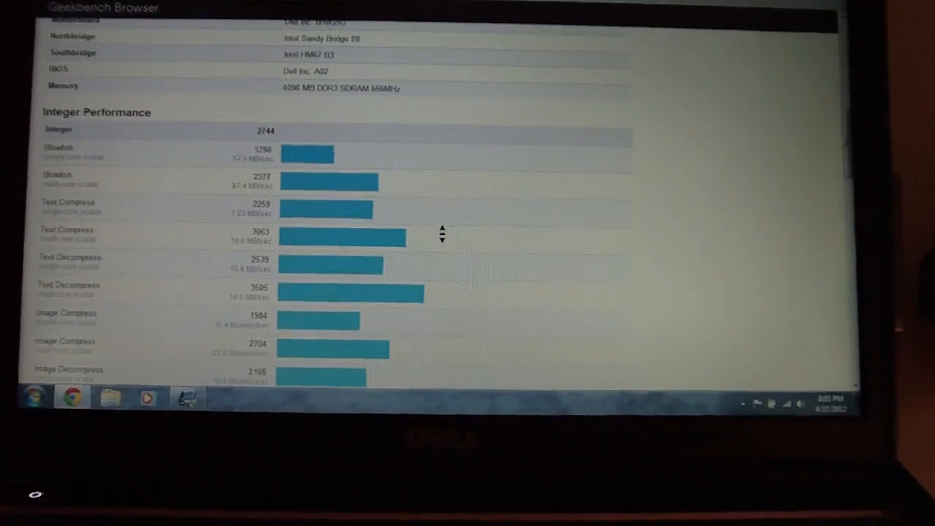